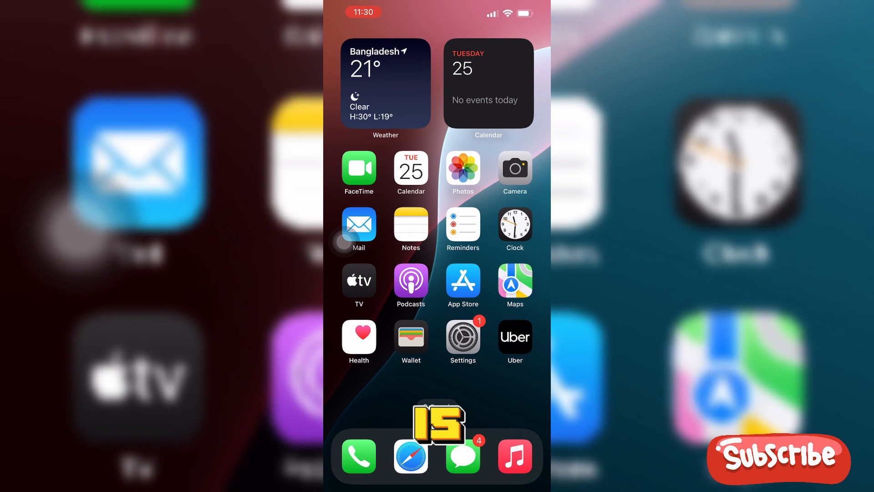
- Open Settings and search for "Font" to find the Hover Typing font and Fonts page
{"action": "left_click", "coordinate": [463, 337]}
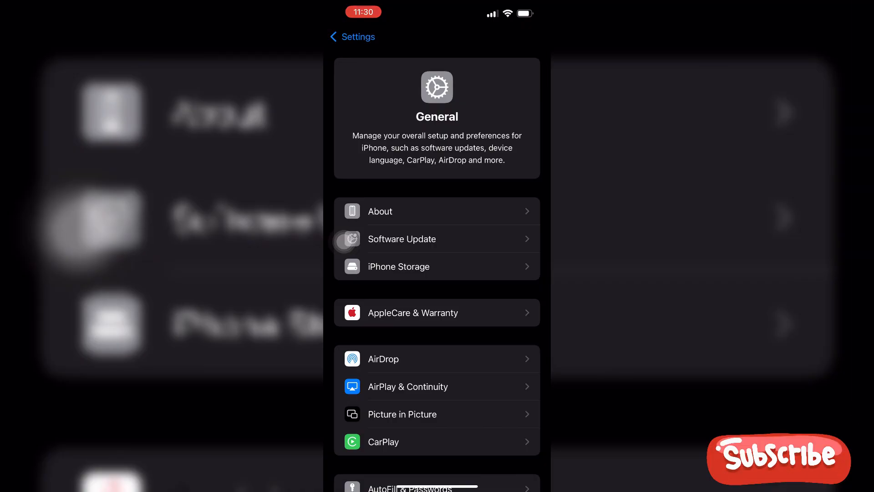
{"action": "left_click", "coordinate": [436, 36]}
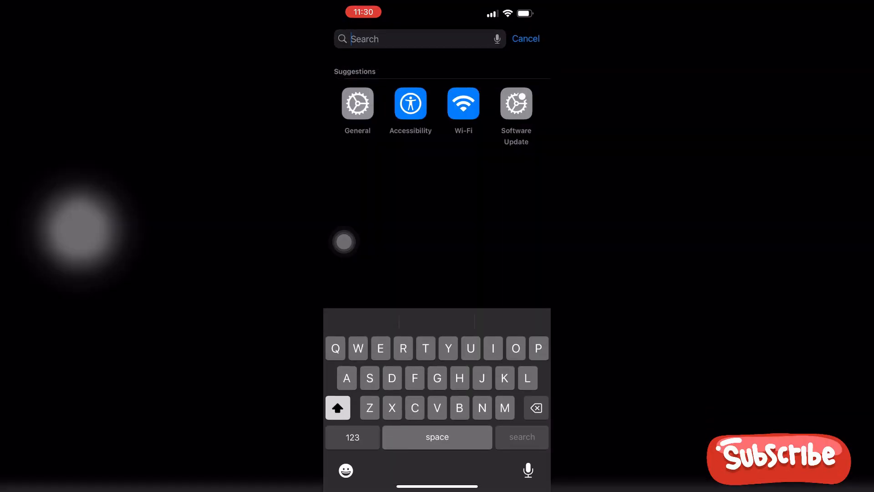
{"action": "type", "text": "Font"}
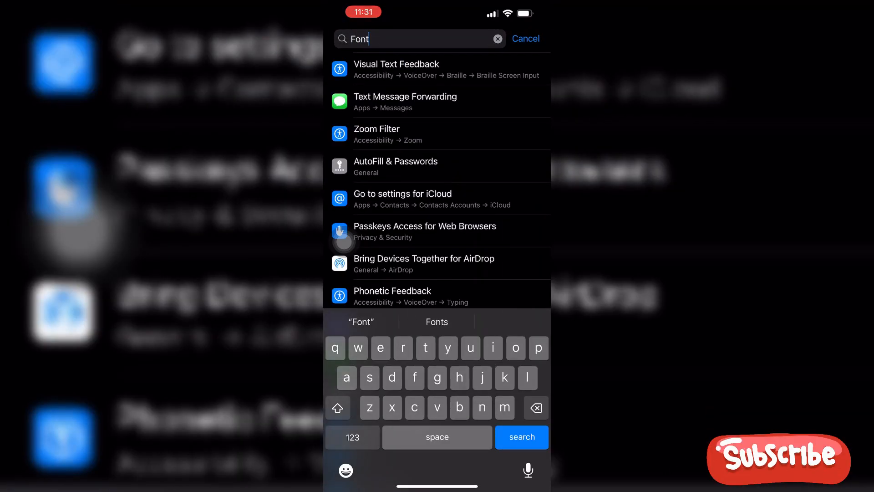
{"action": "left_click", "coordinate": [521, 436]}
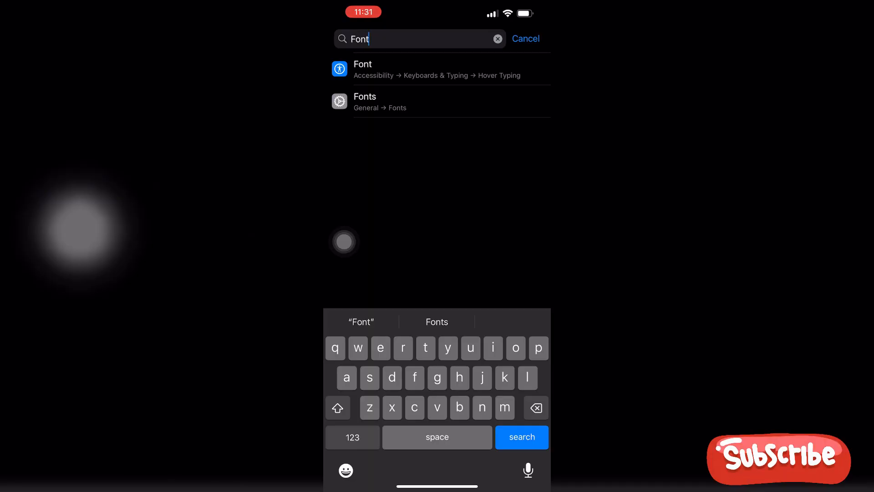
- Open the Hover Typing Font result and scroll the typeface list, Default still checked
{"action": "left_click", "coordinate": [362, 69]}
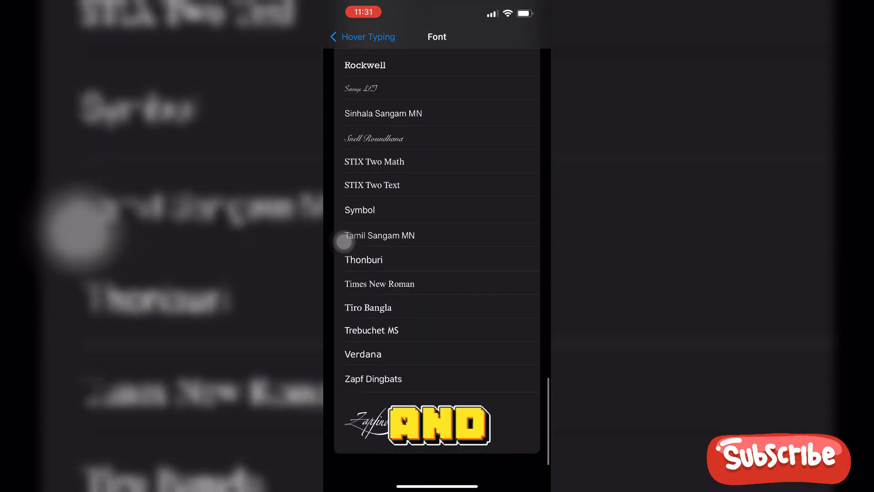
{"action": "scroll", "scroll_direction": "up", "scroll_amount": 3}
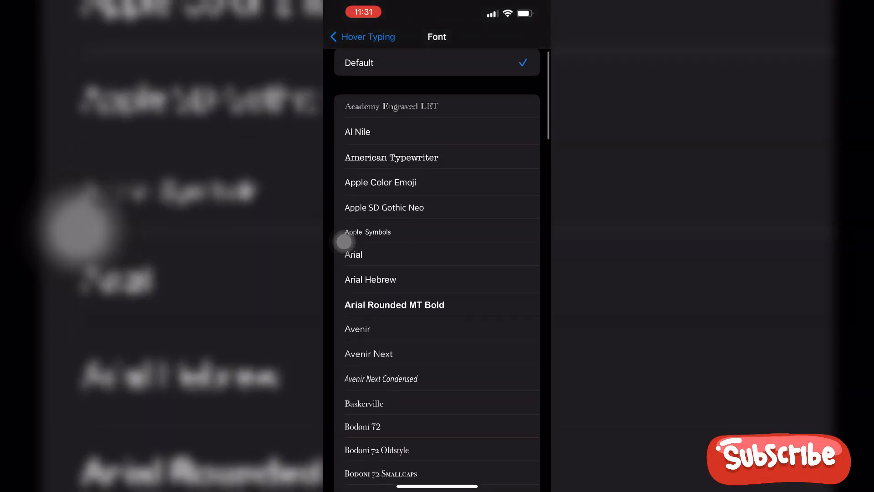
{"action": "scroll", "scroll_direction": "down", "scroll_amount": 3}
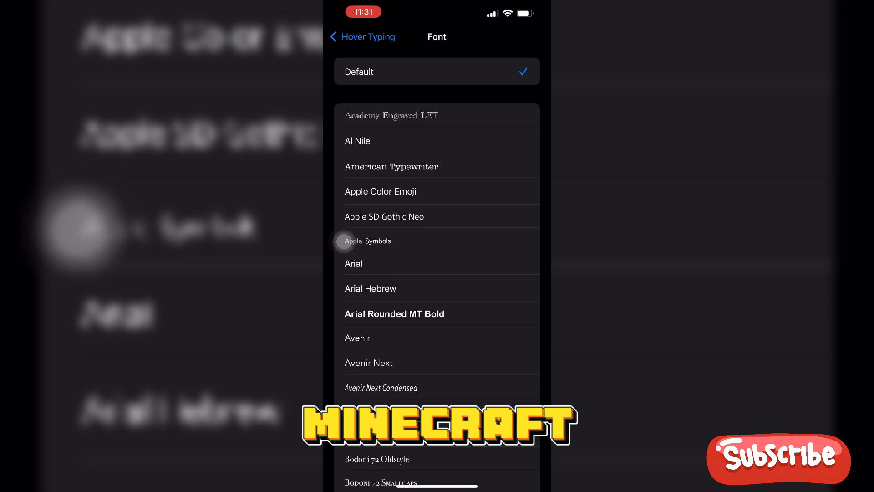